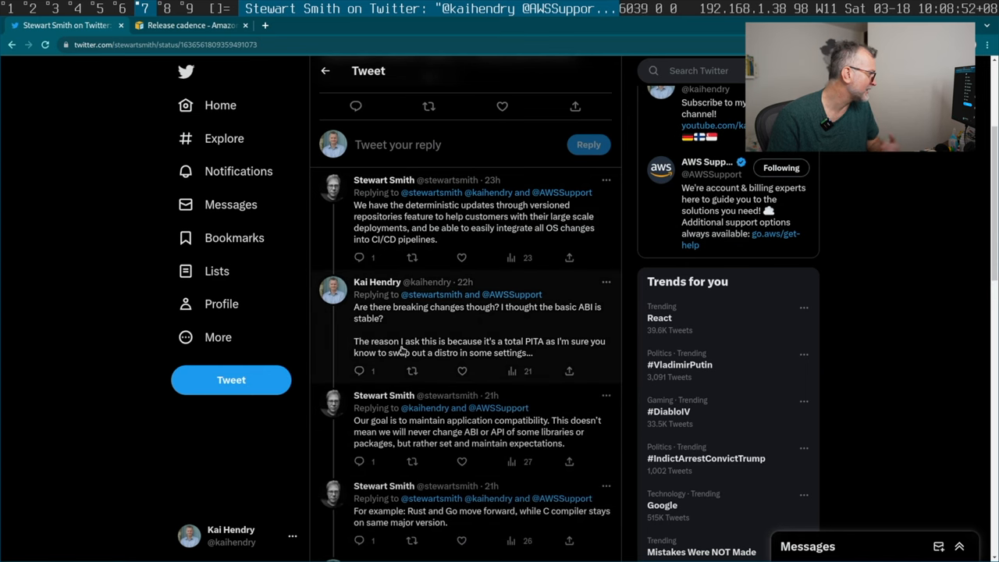
Step: Highlight 'application compatibility' and the passage about not changing library ABI or API
scroll(down, 3)
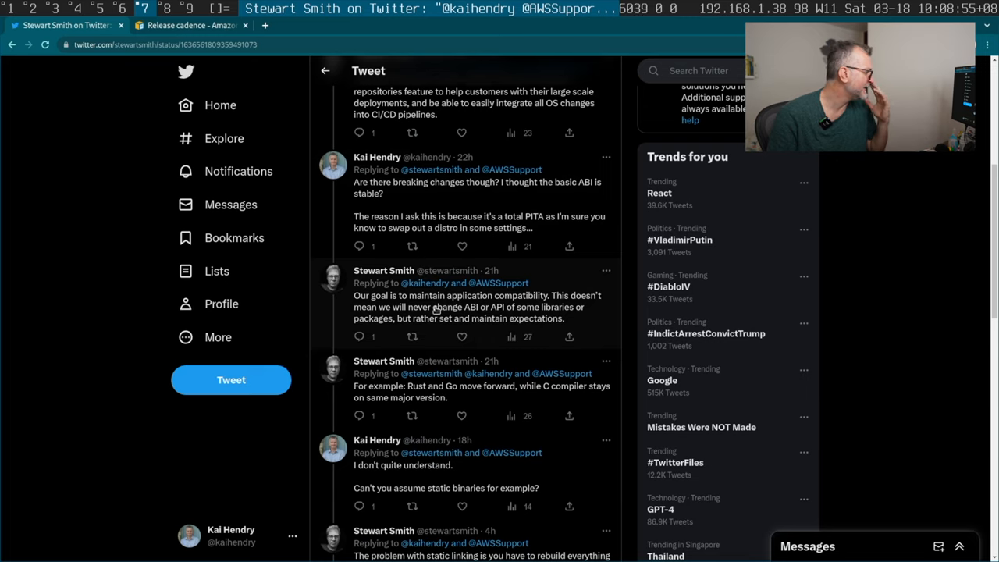
double_click(497, 296)
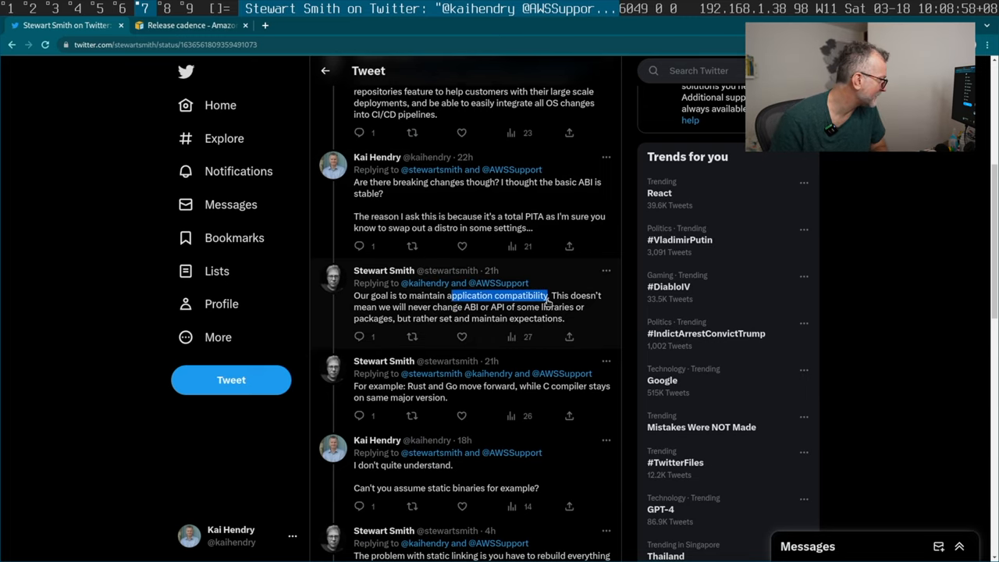
scroll(down, 3)
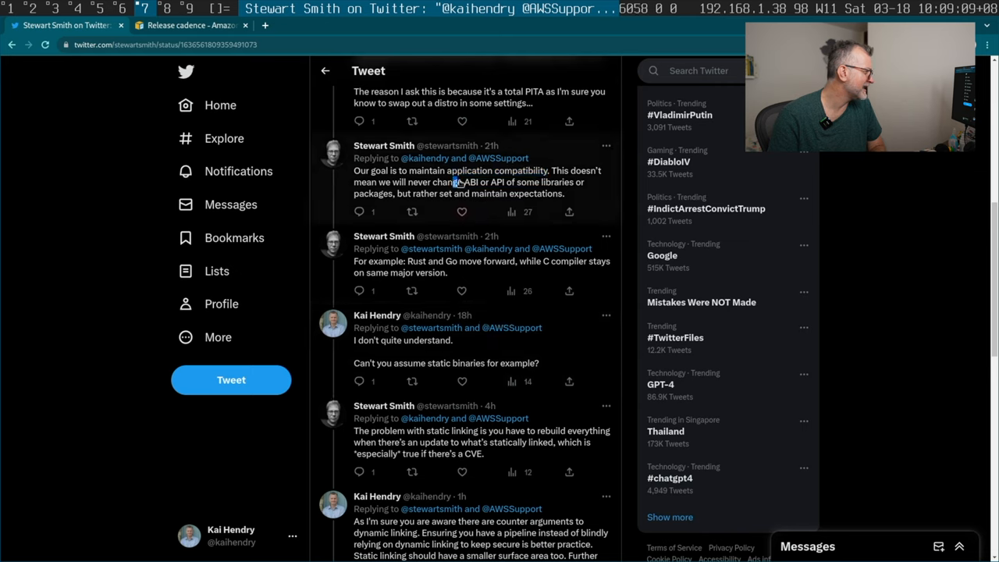
drag(433, 182, 516, 182)
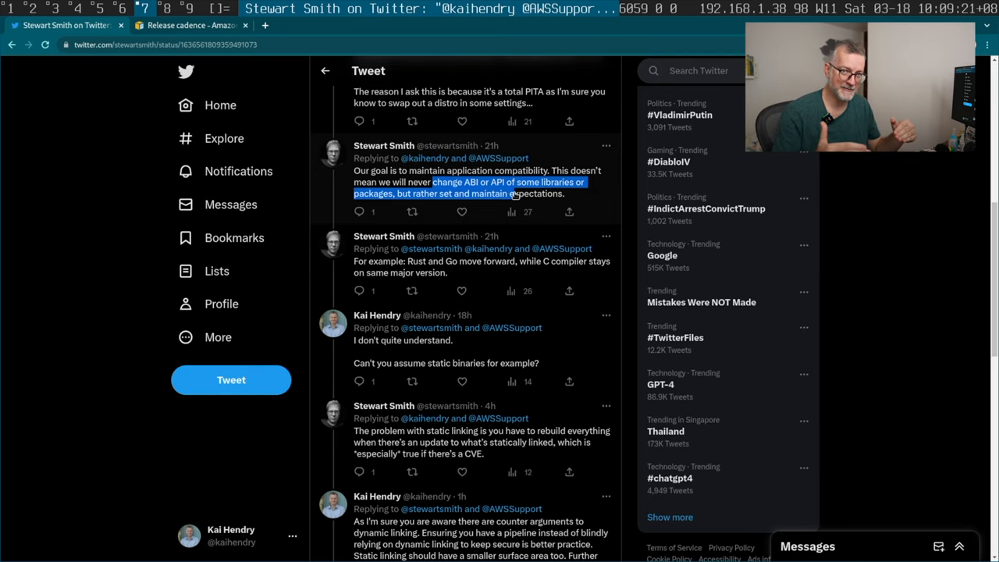
scroll(down, 3)
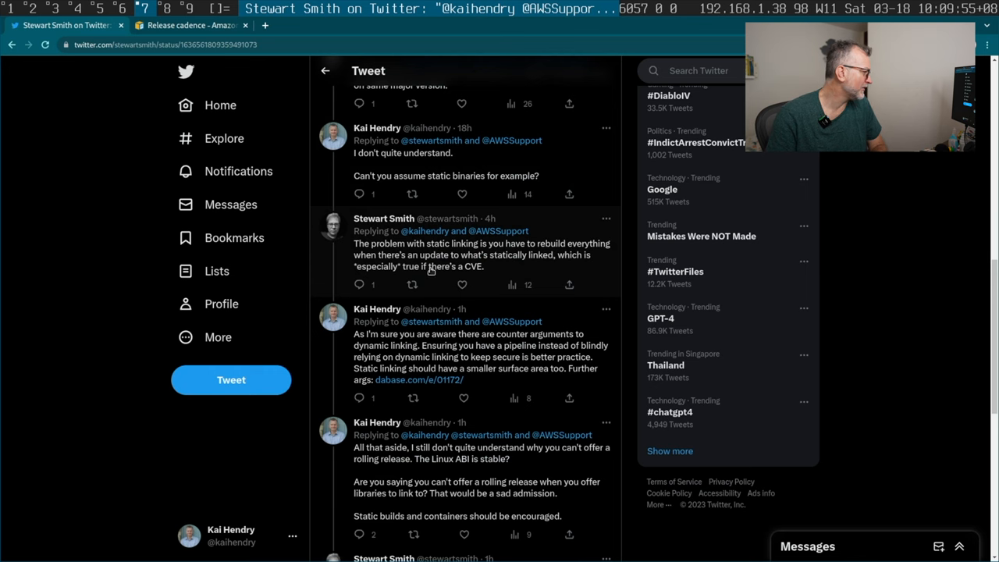
Step: Highlight the static linking tweet text from 'static linking' through 'CVE'
drag(430, 243, 483, 266)
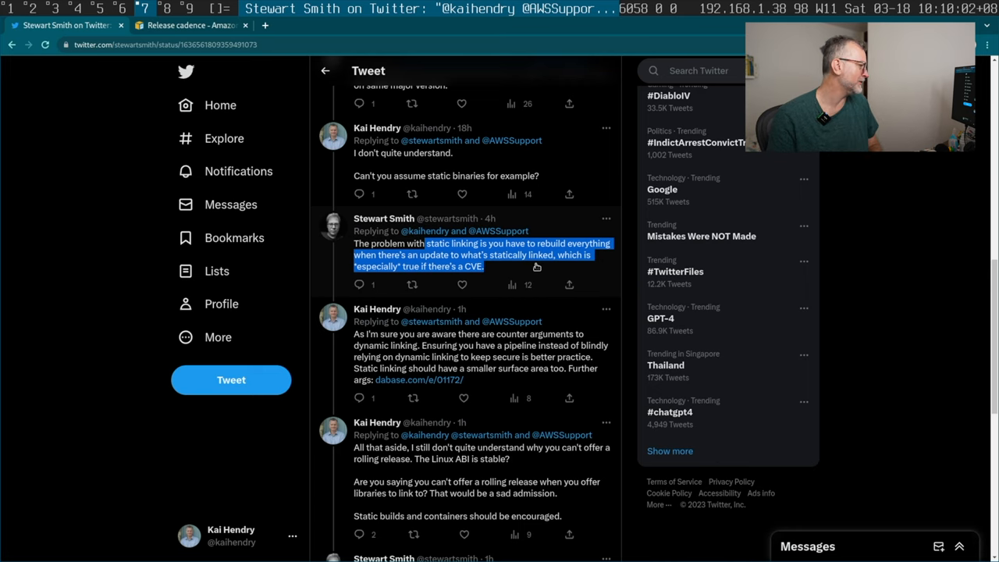
scroll(down, 3)
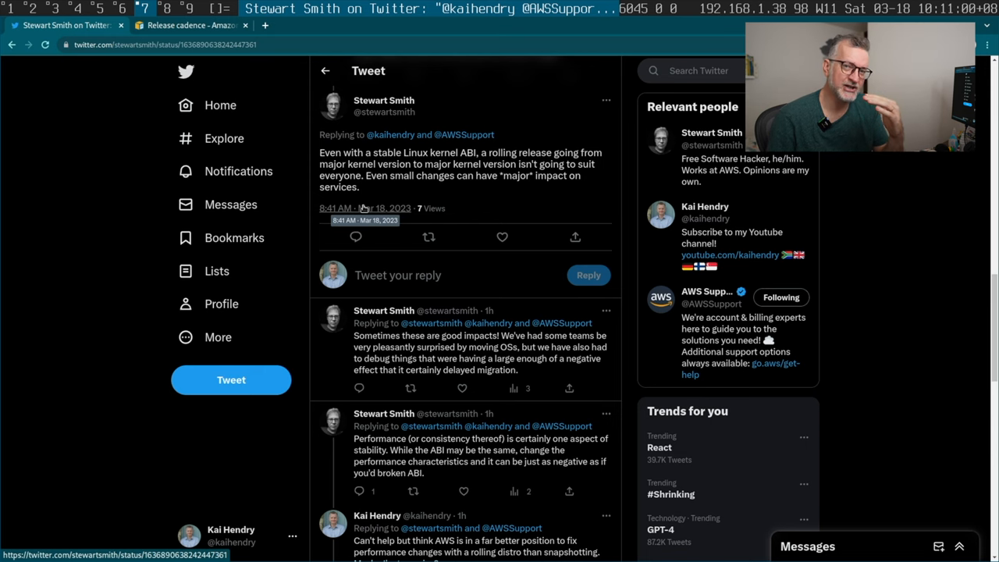
scroll(down, 3)
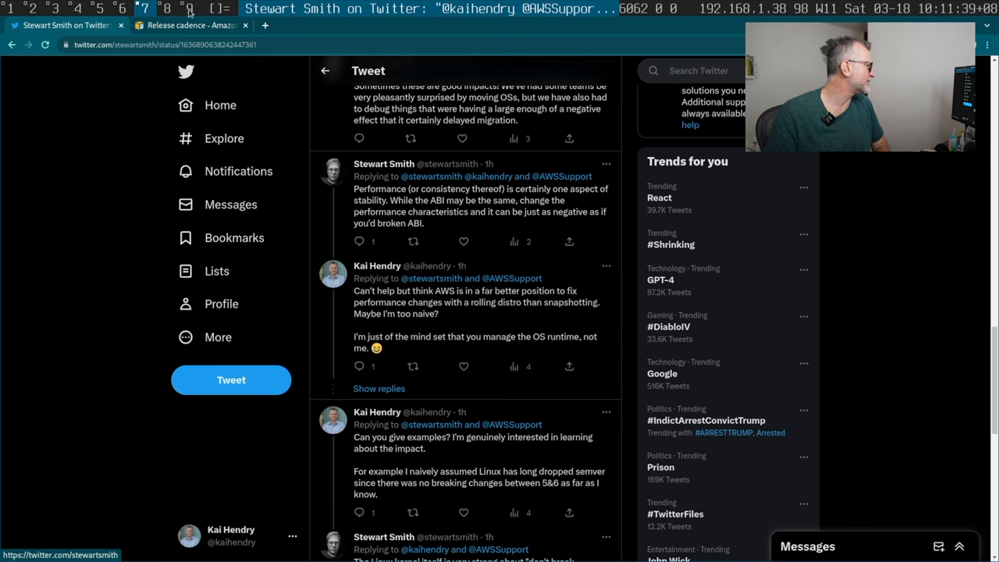
click(188, 25)
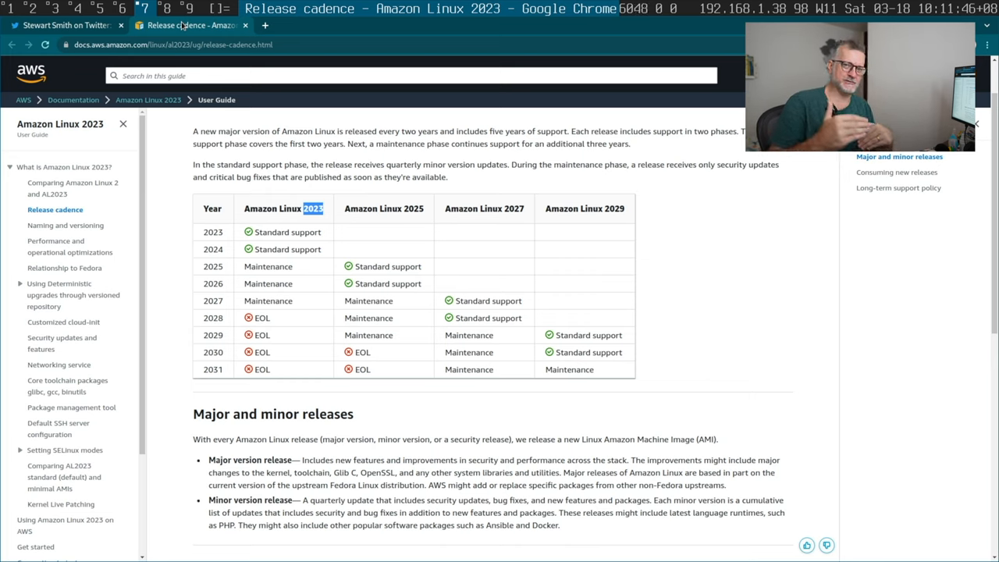
click(66, 26)
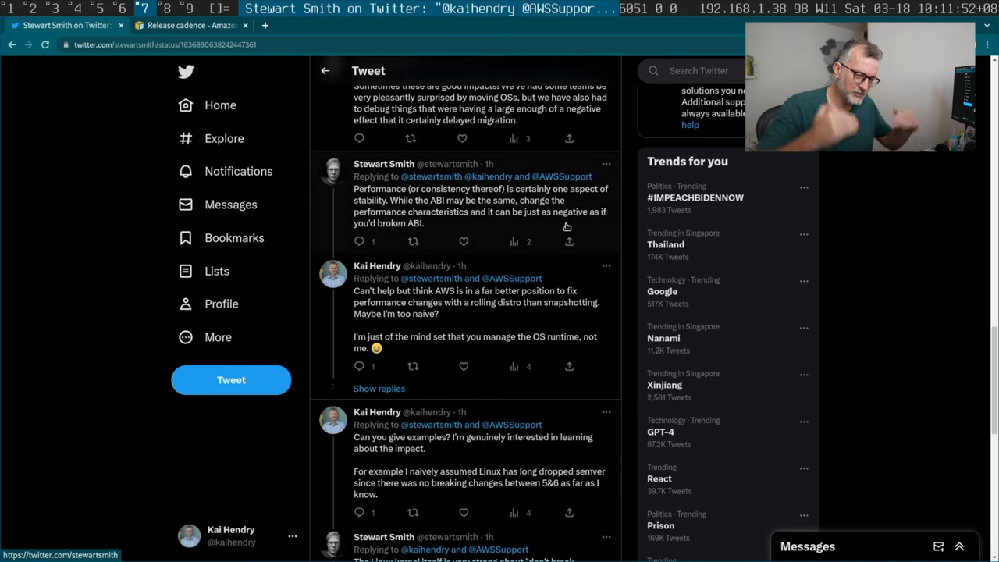
Step: Open Stewart Smith's 'don't break userspace' kernel tweet and scroll through its replies
scroll(down, 3)
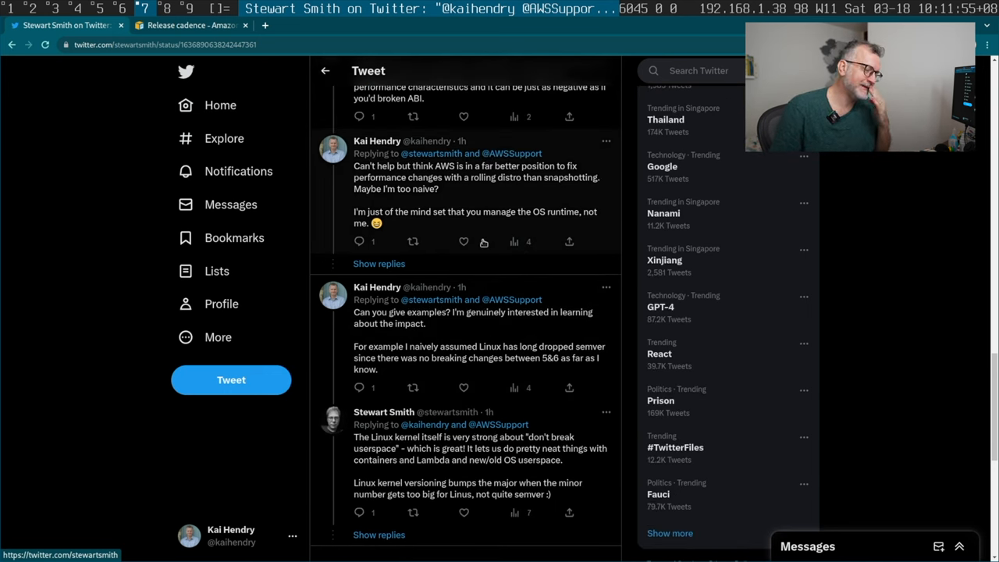
scroll(down, 3)
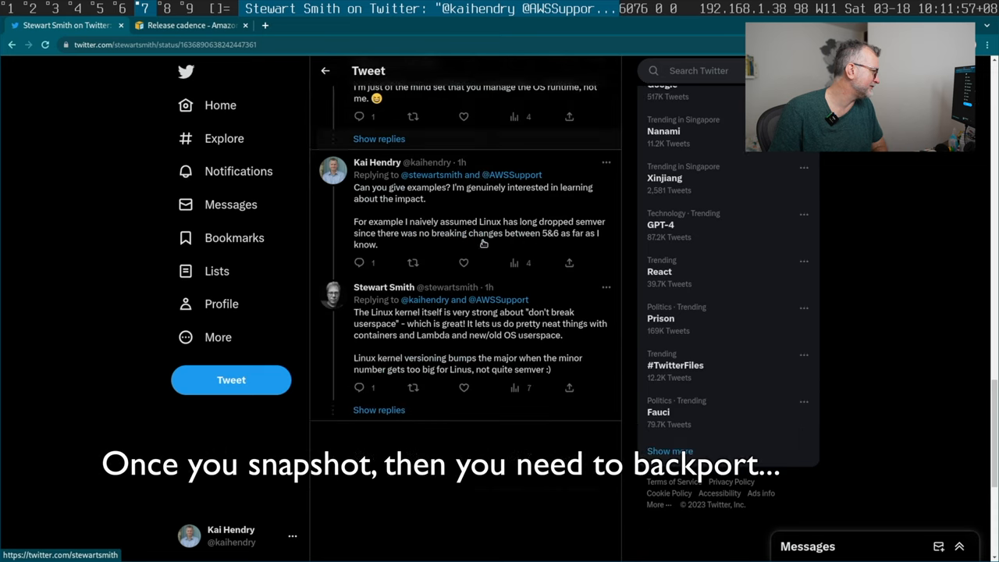
mouse_move(511, 244)
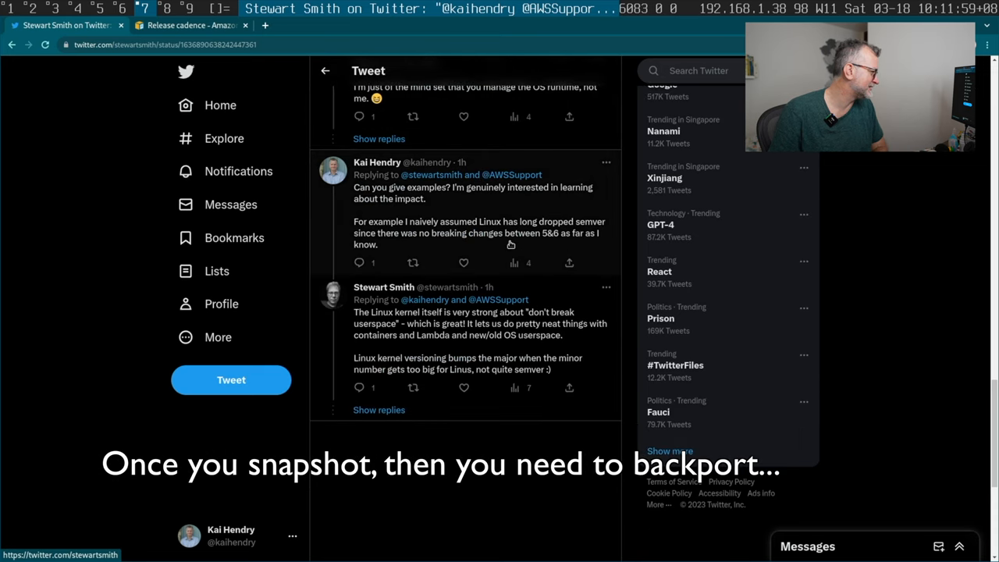
mouse_move(510, 214)
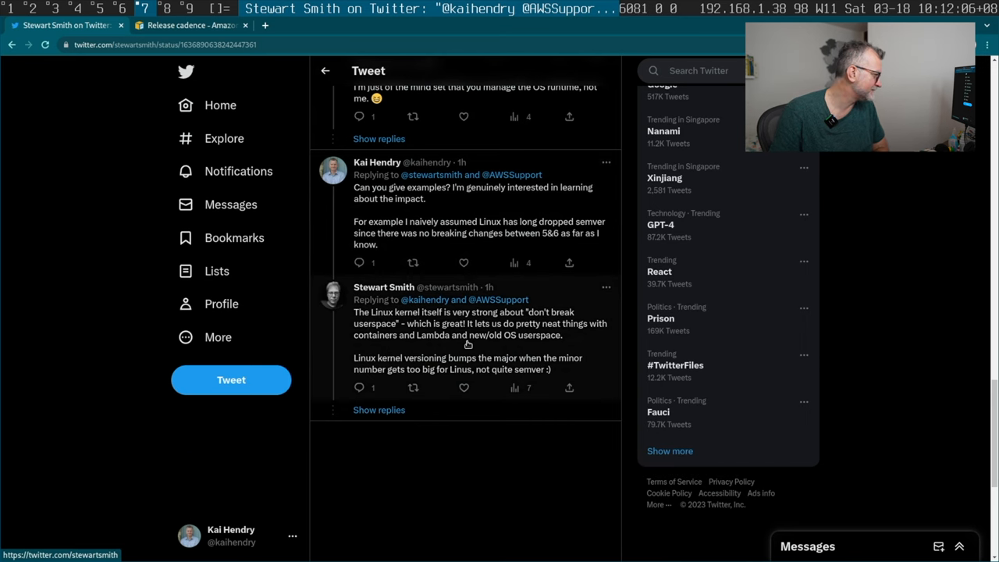
click(467, 343)
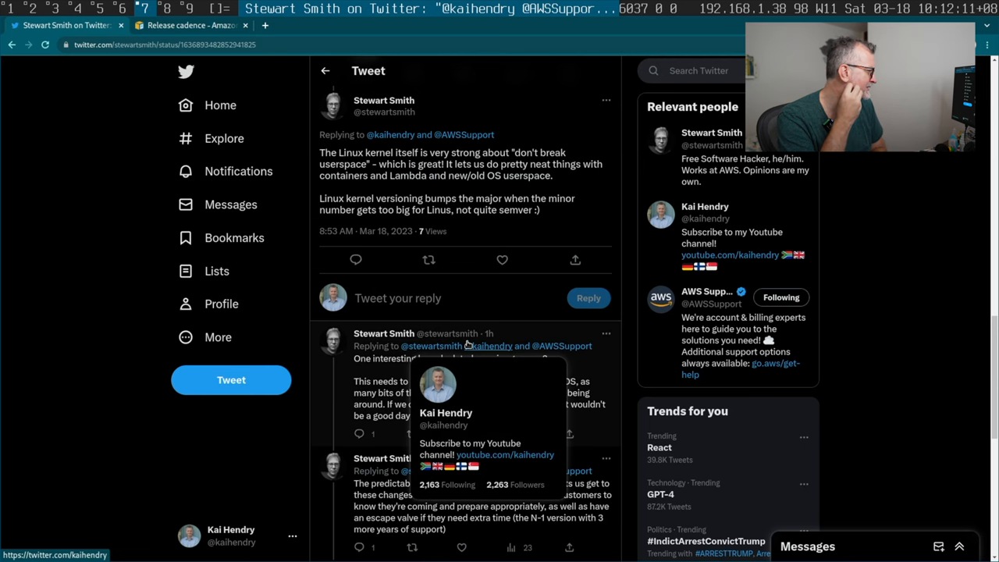
scroll(down, 3)
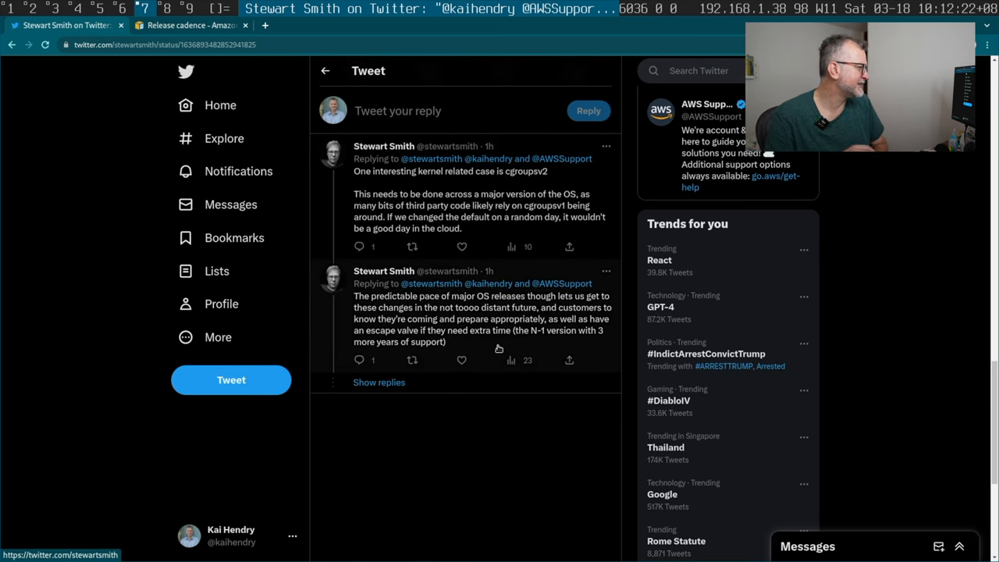